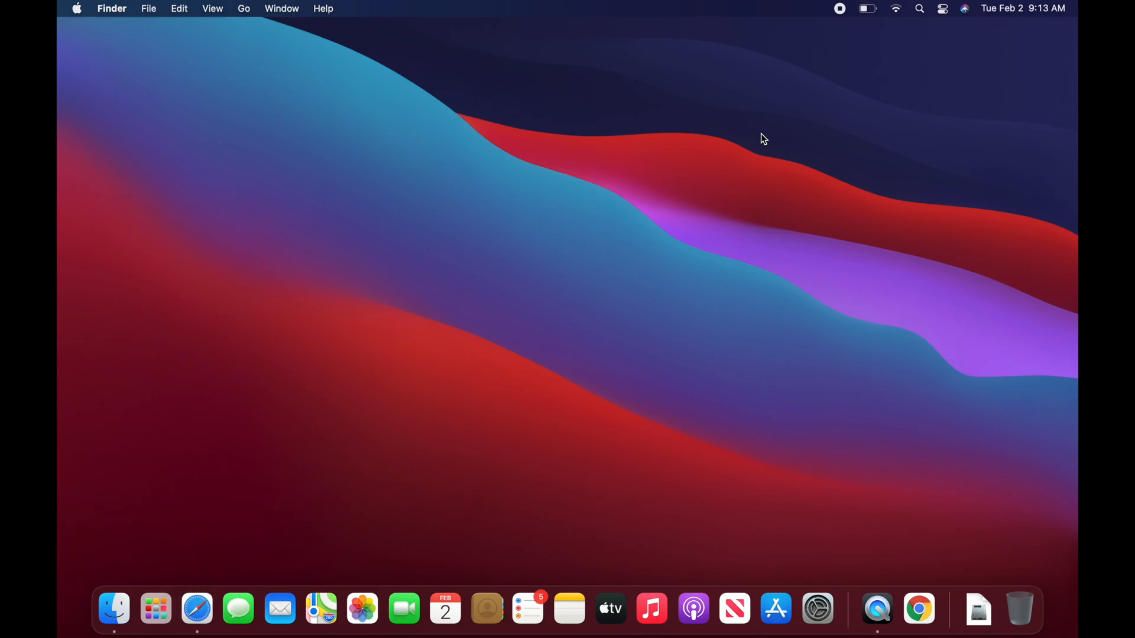
mouse_move(486, 608)
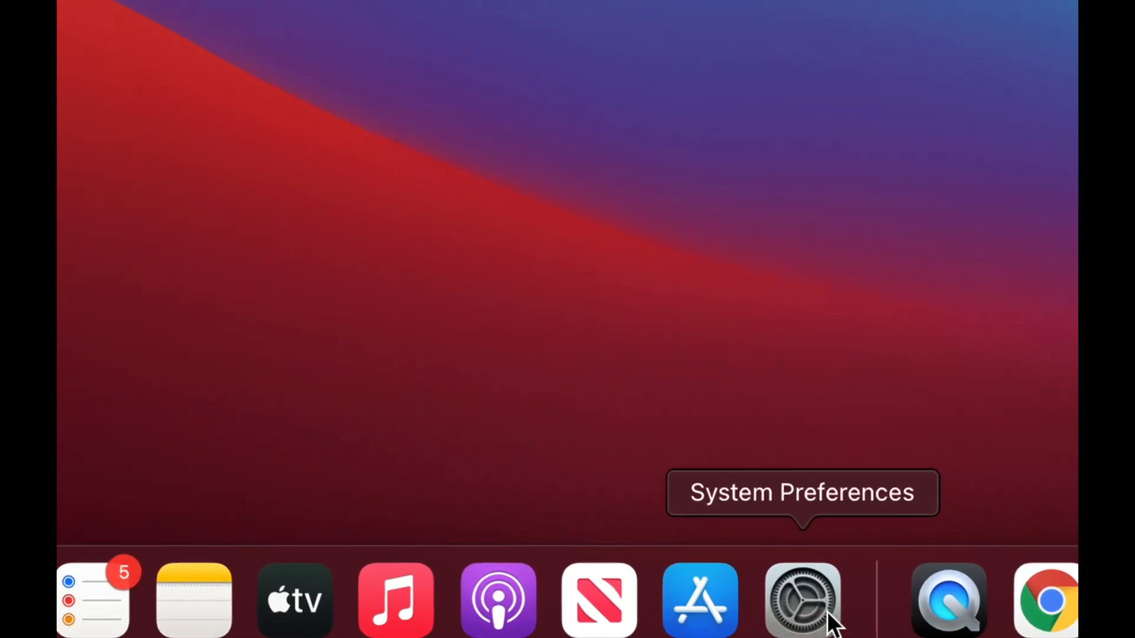
Launch System Preferences from the Dock and go to Dock & Menu Bar.
left_click(801, 598)
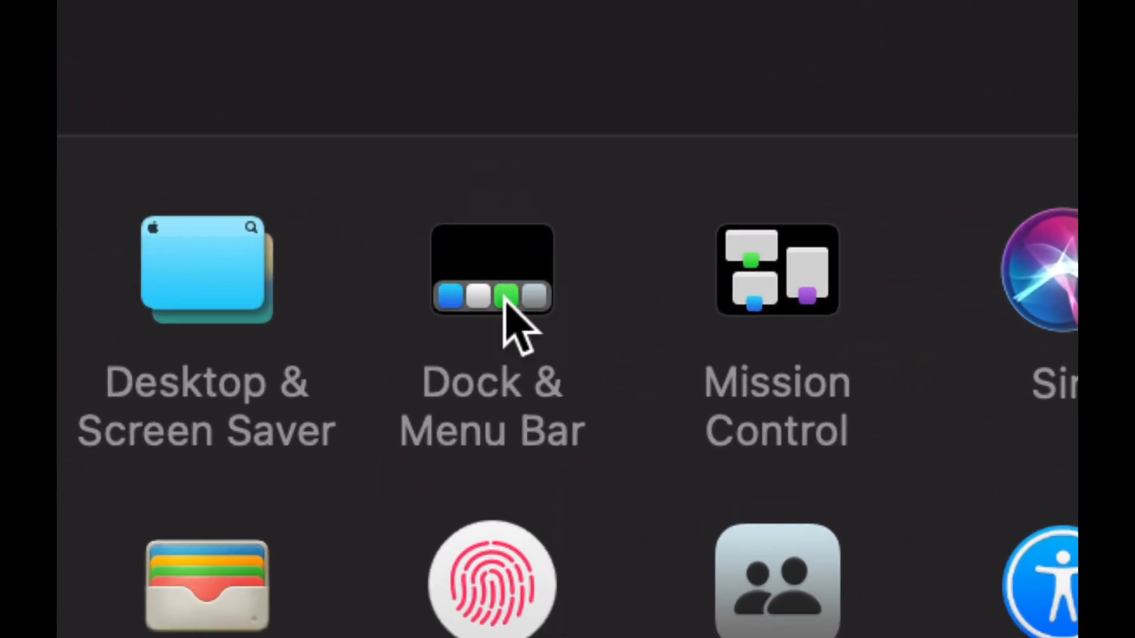
left_click(492, 269)
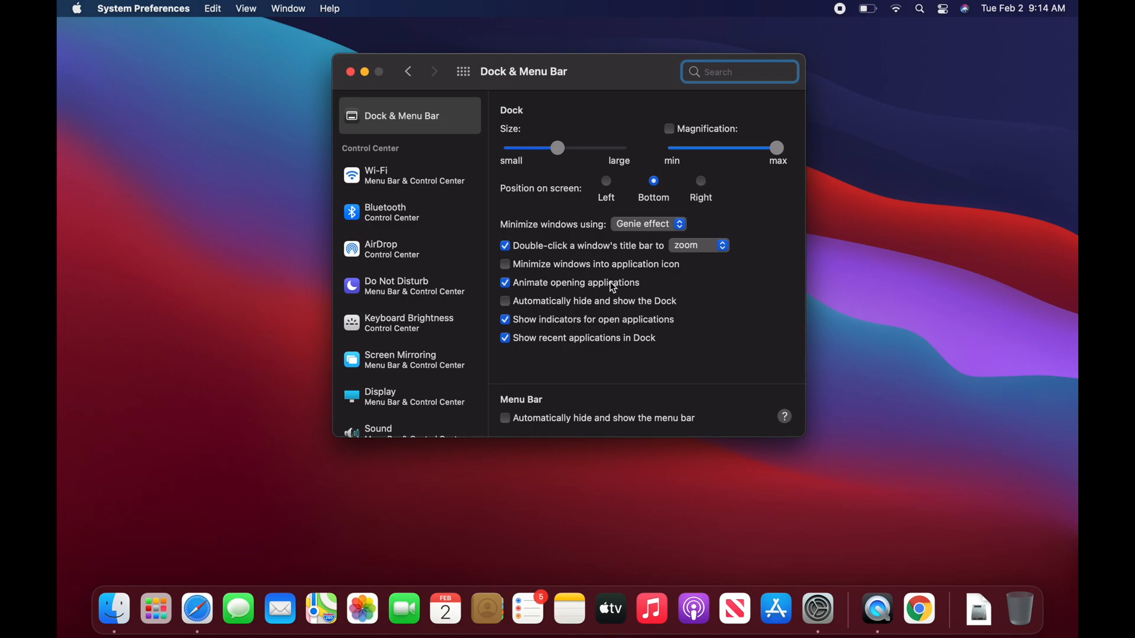
mouse_move(623, 313)
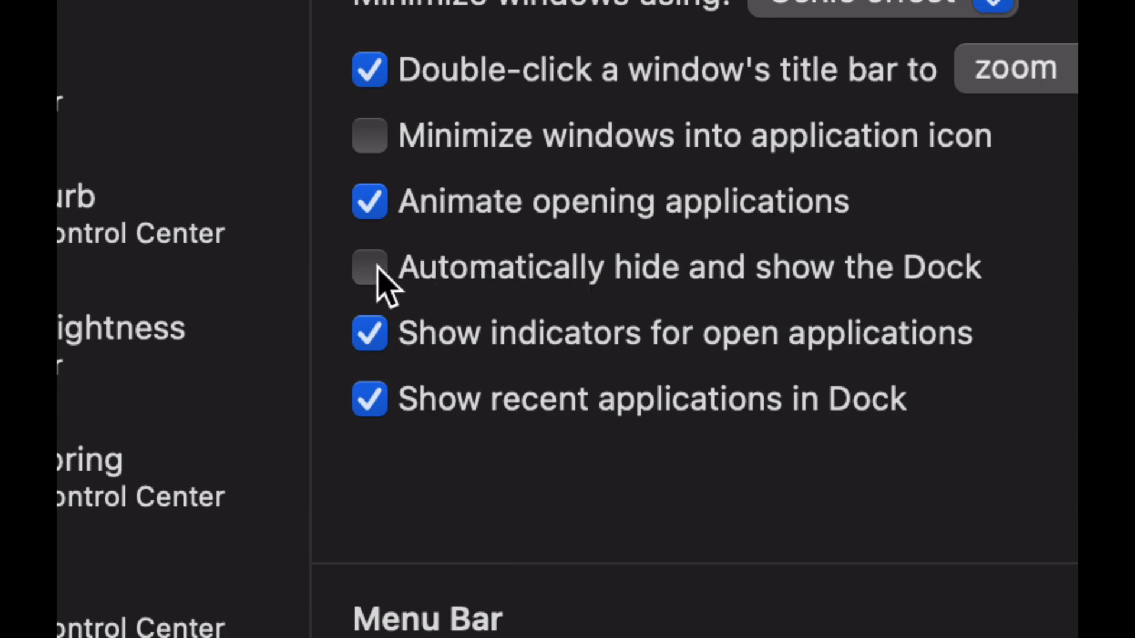
Leave 'Automatically hide and show the Dock' checked after toggling it a few times.
left_click(505, 301)
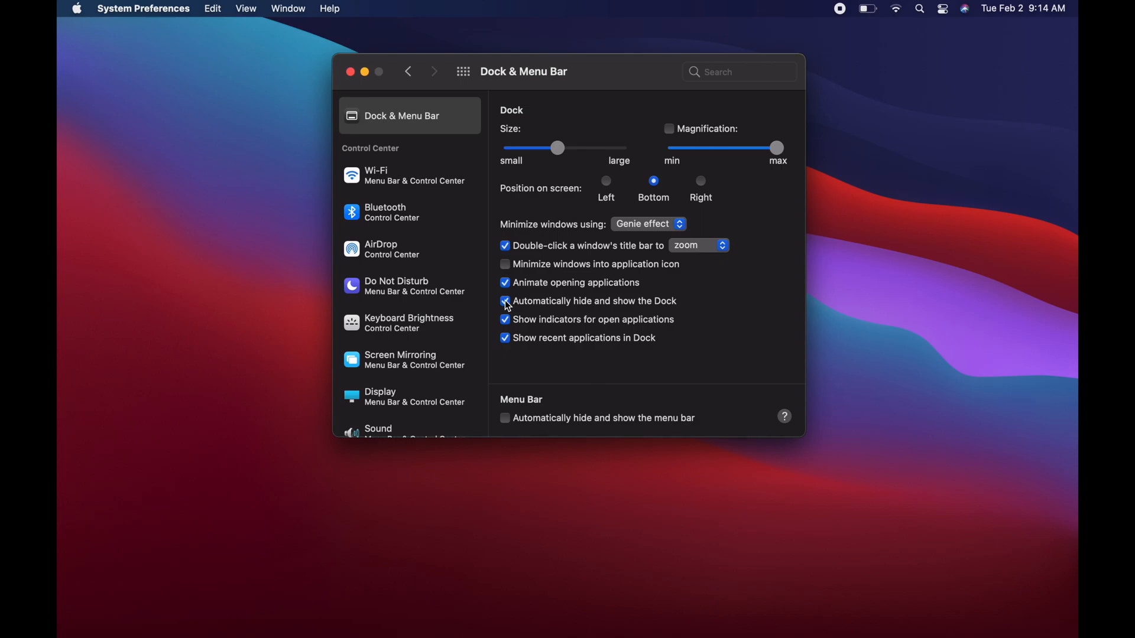
left_click(505, 301)
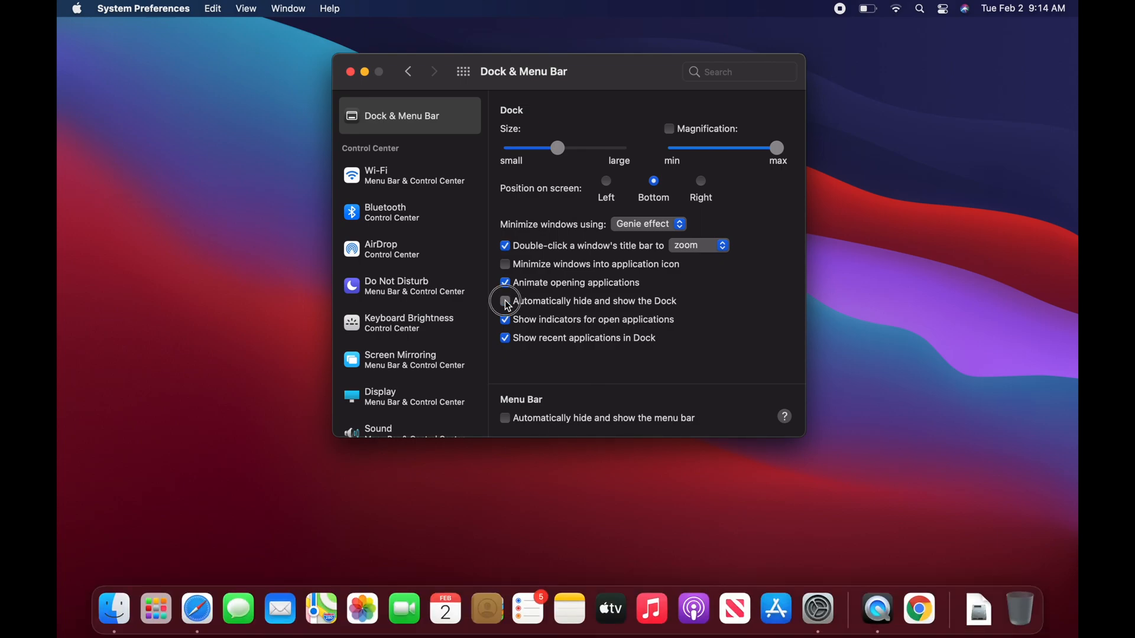
left_click(504, 302)
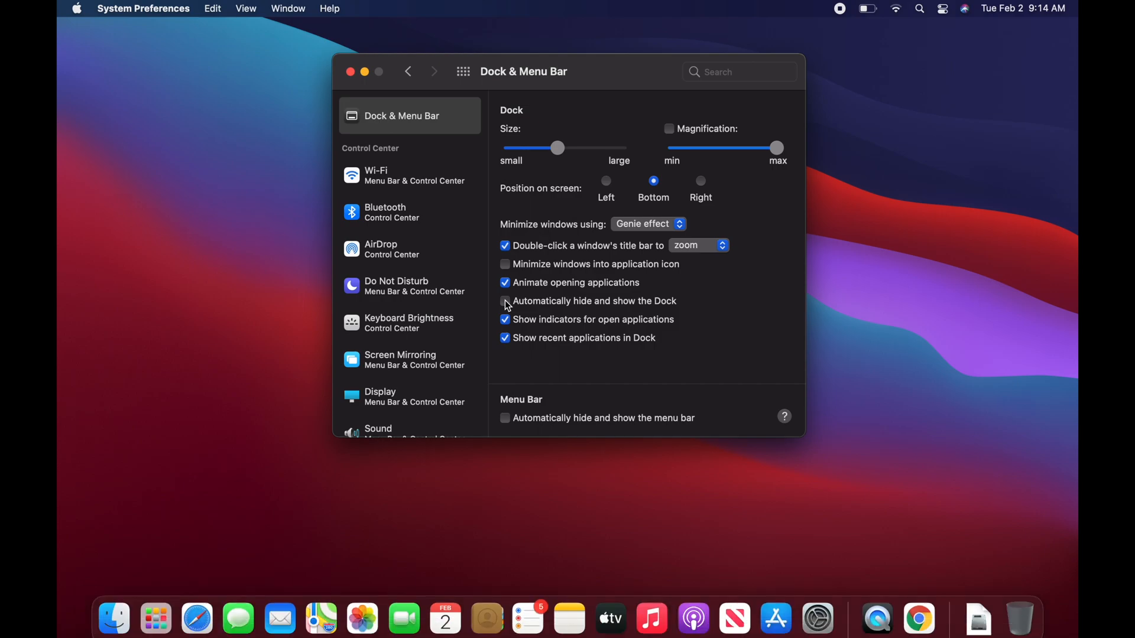
left_click(505, 301)
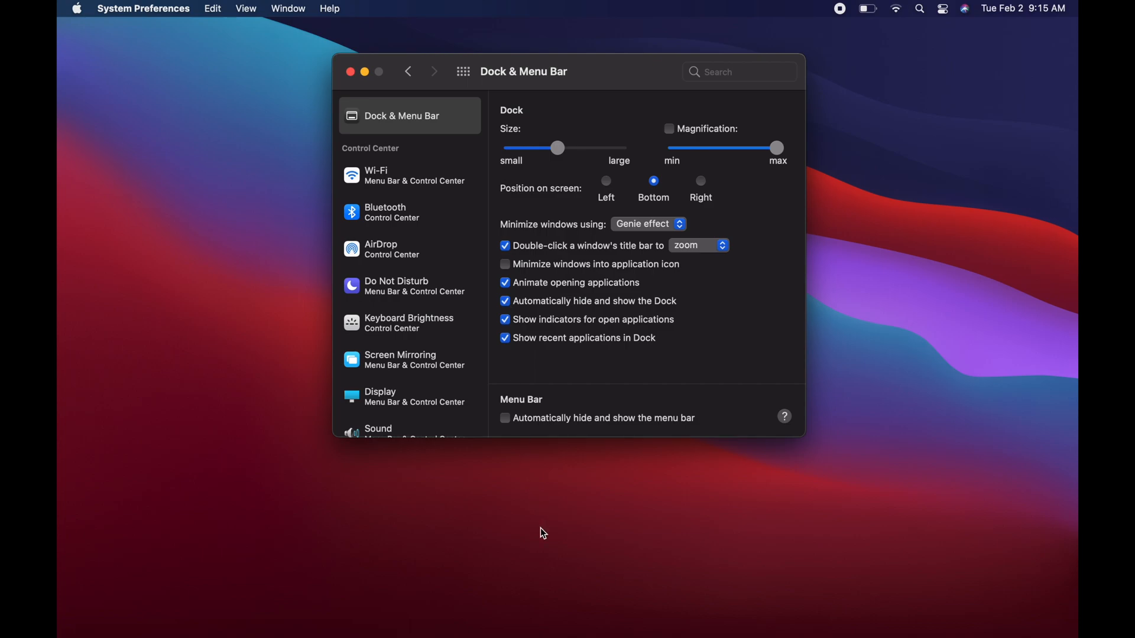
mouse_move(446, 608)
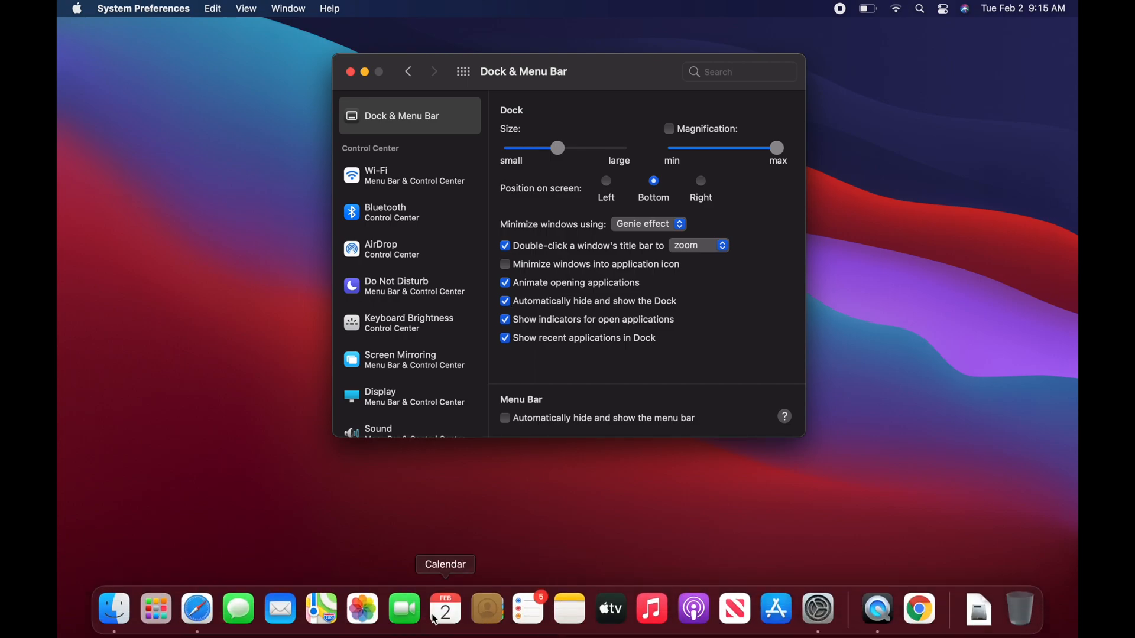
mouse_move(650, 608)
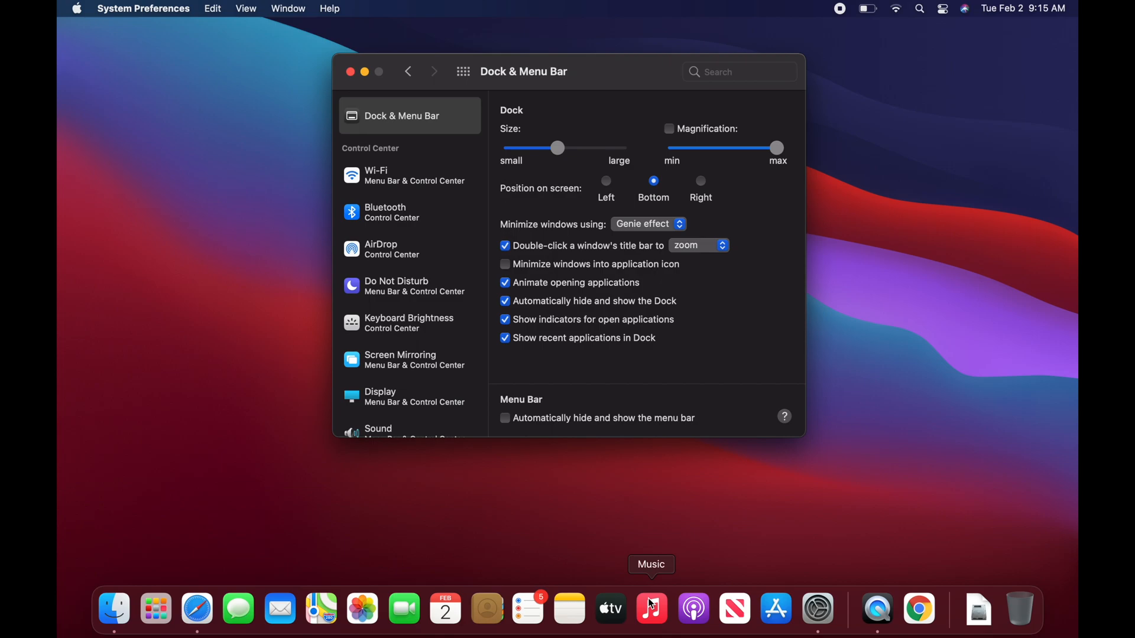
mouse_move(484, 527)
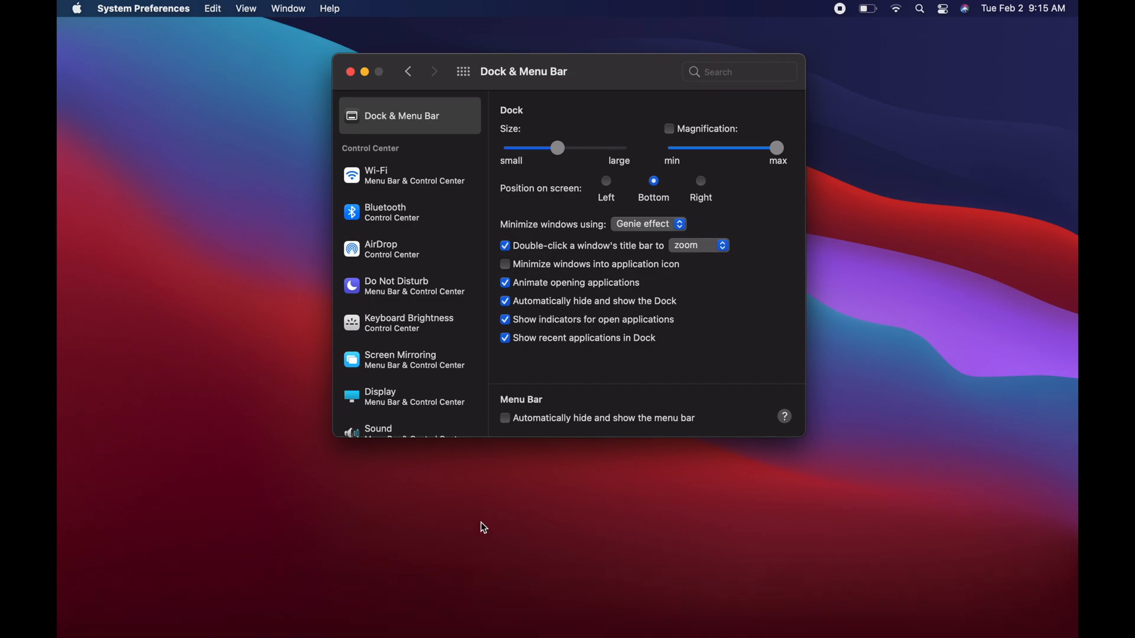
mouse_move(485, 484)
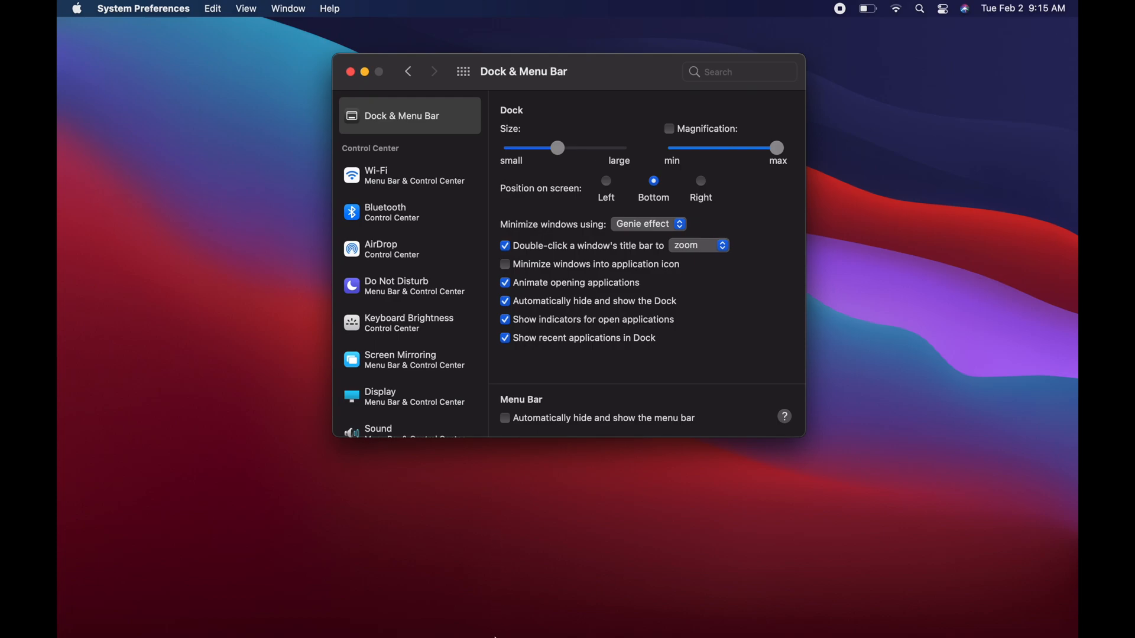
mouse_move(775, 608)
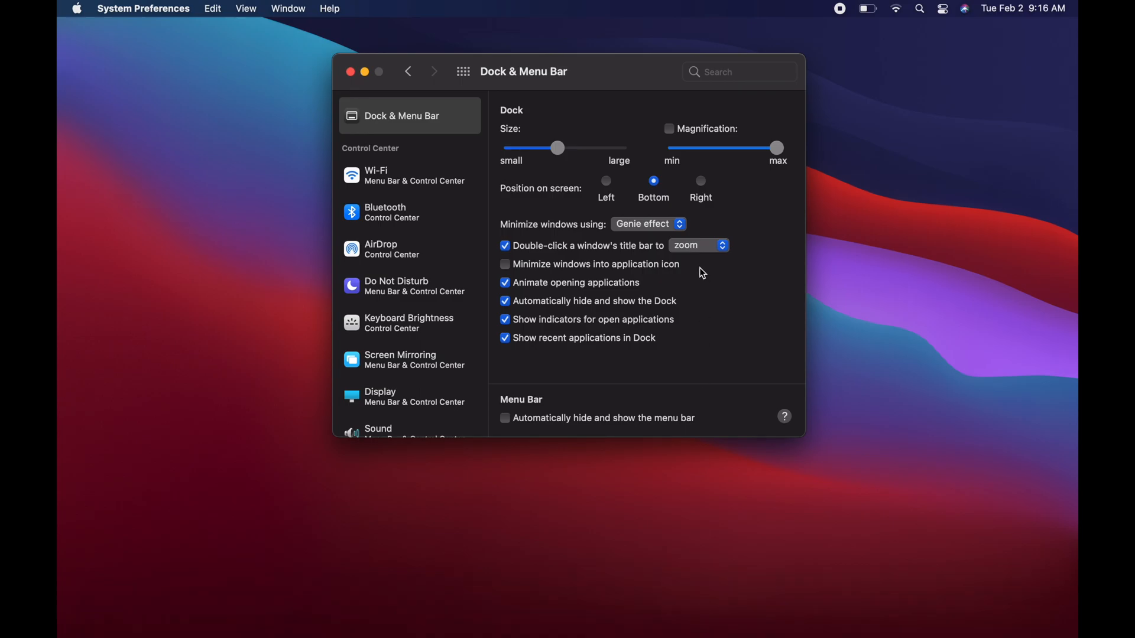
mouse_move(704, 269)
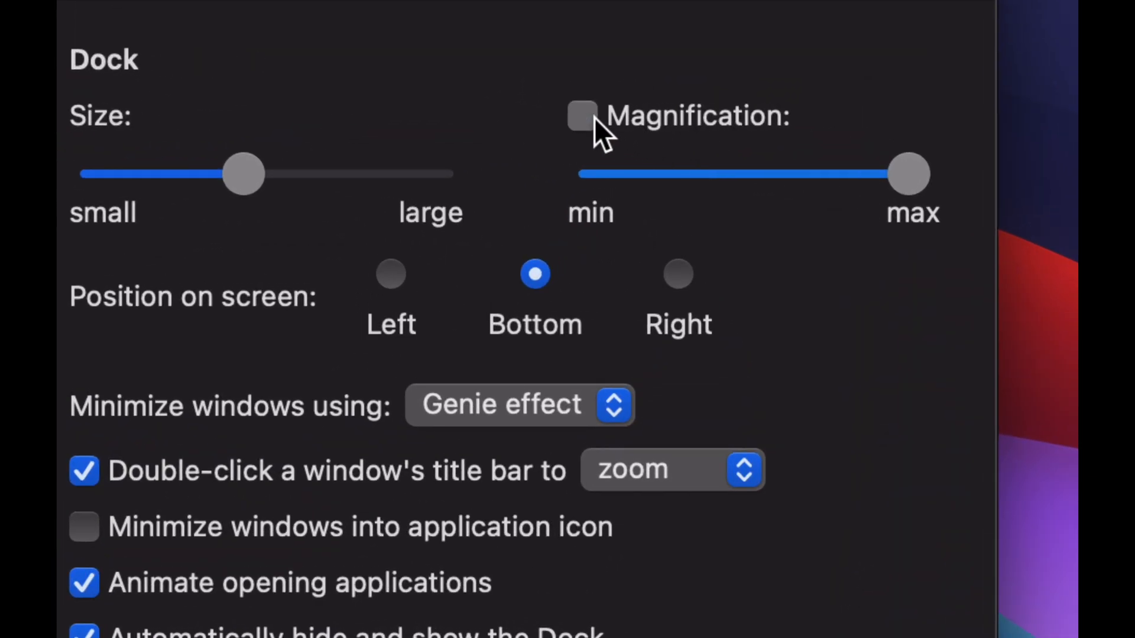
Enable Magnification so Dock icons enlarge on hover.
left_click(583, 116)
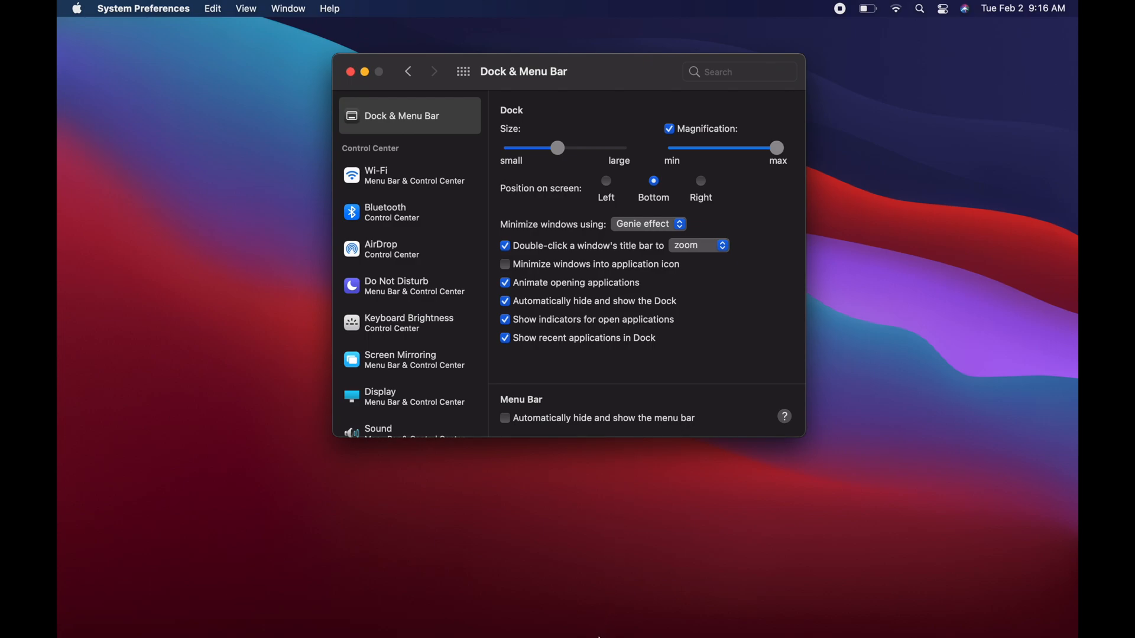
mouse_move(312, 582)
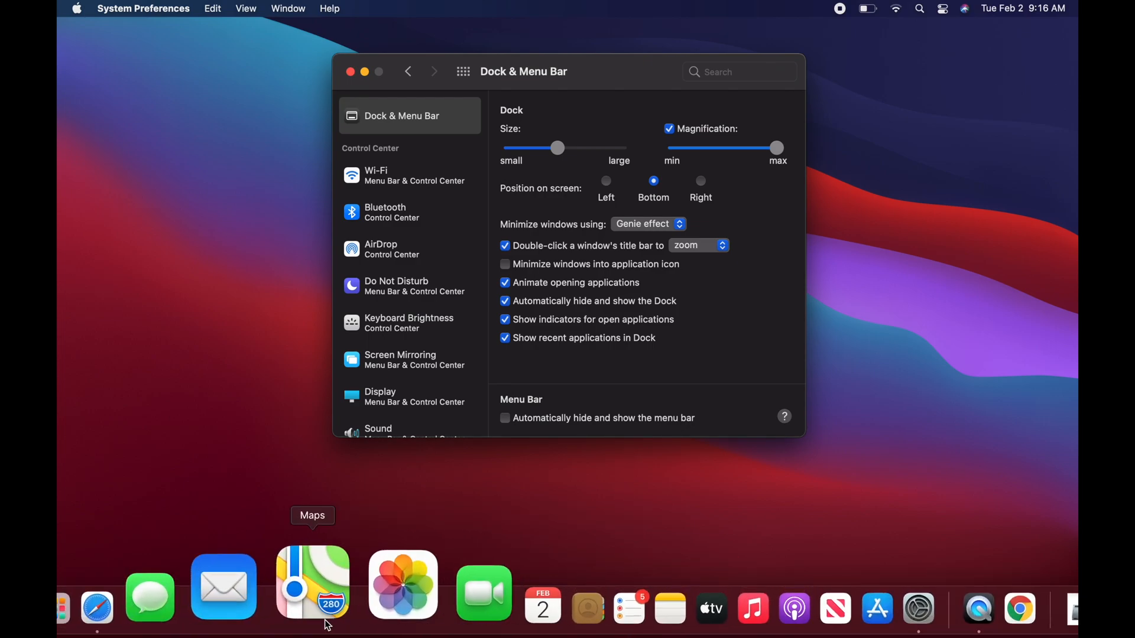
mouse_move(667, 583)
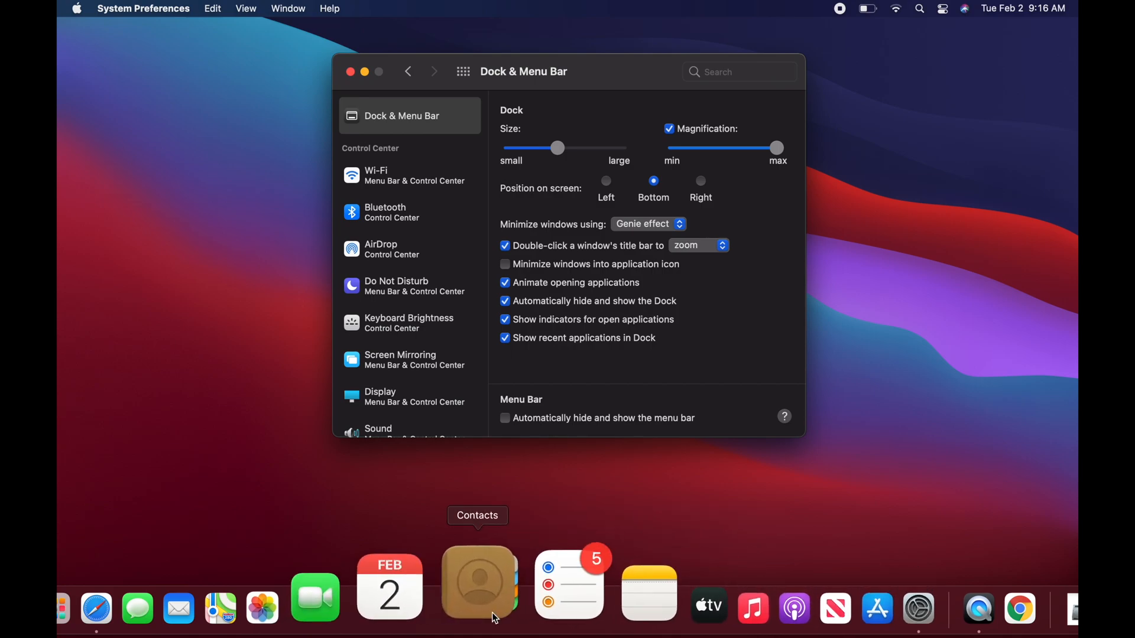
mouse_move(652, 583)
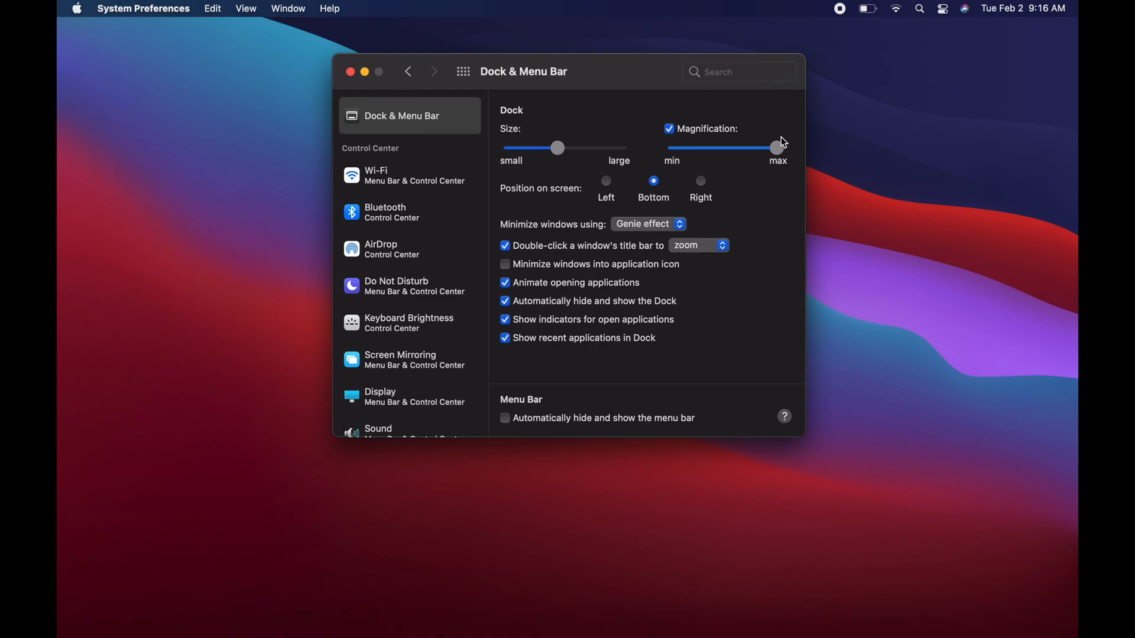
Set the Magnification slider slightly above the middle and close System Preferences.
left_click_drag(777, 149, 725, 148)
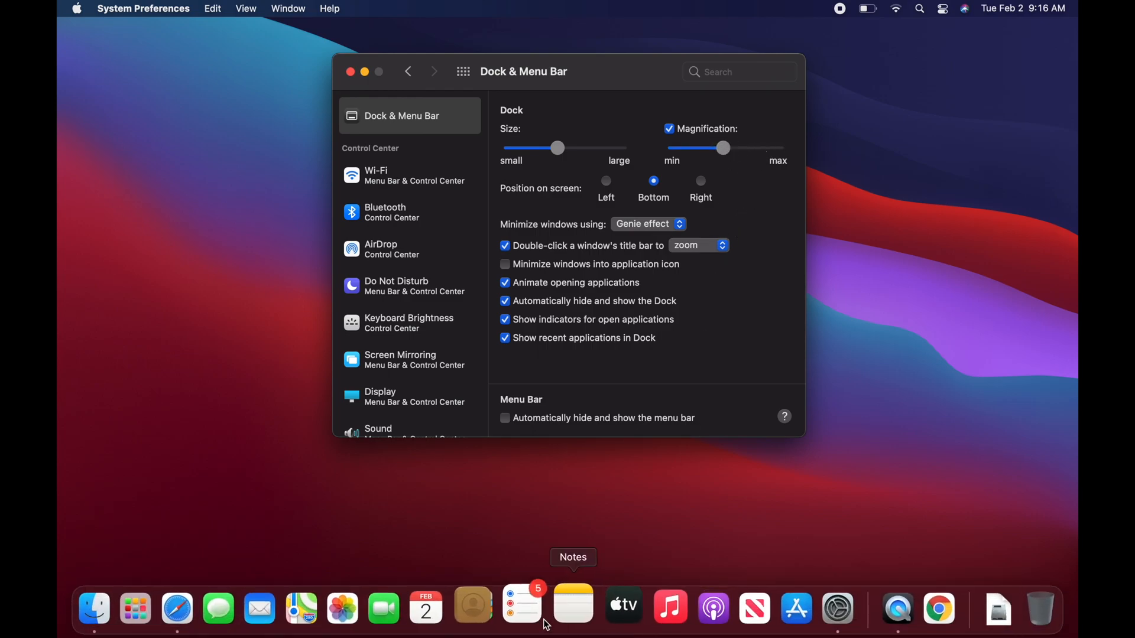
mouse_move(654, 608)
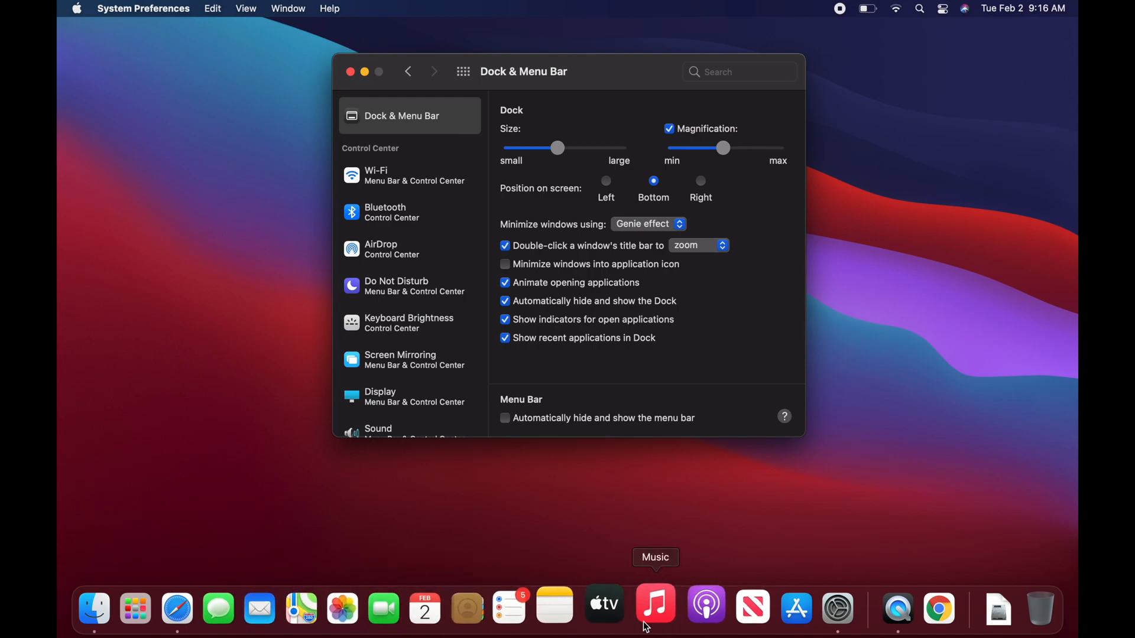
mouse_move(713, 204)
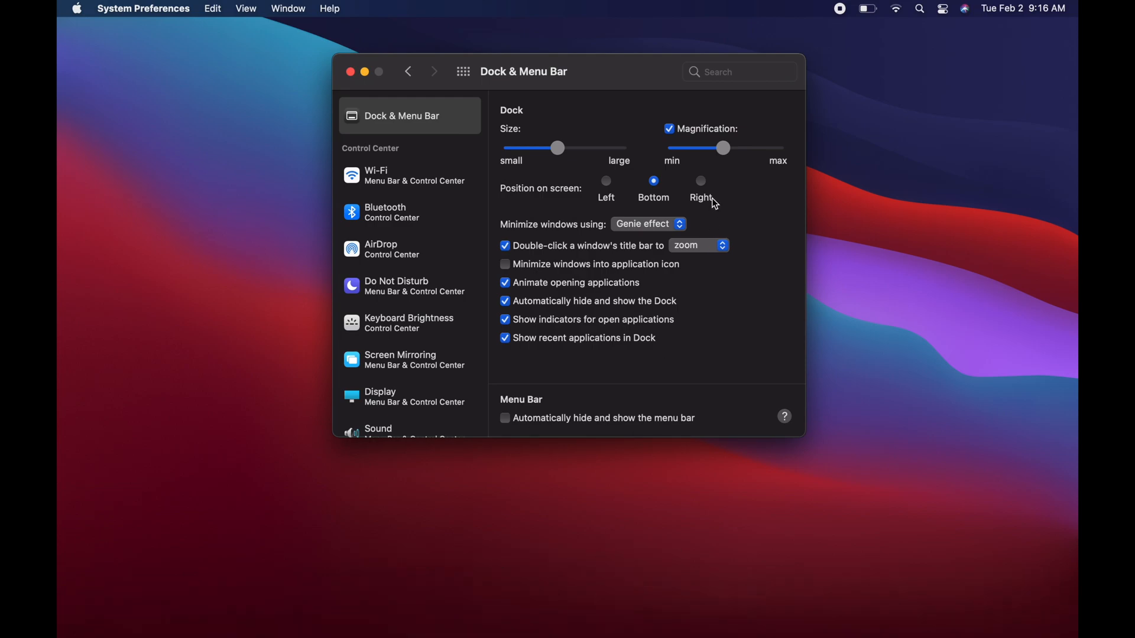
left_click_drag(725, 147, 739, 148)
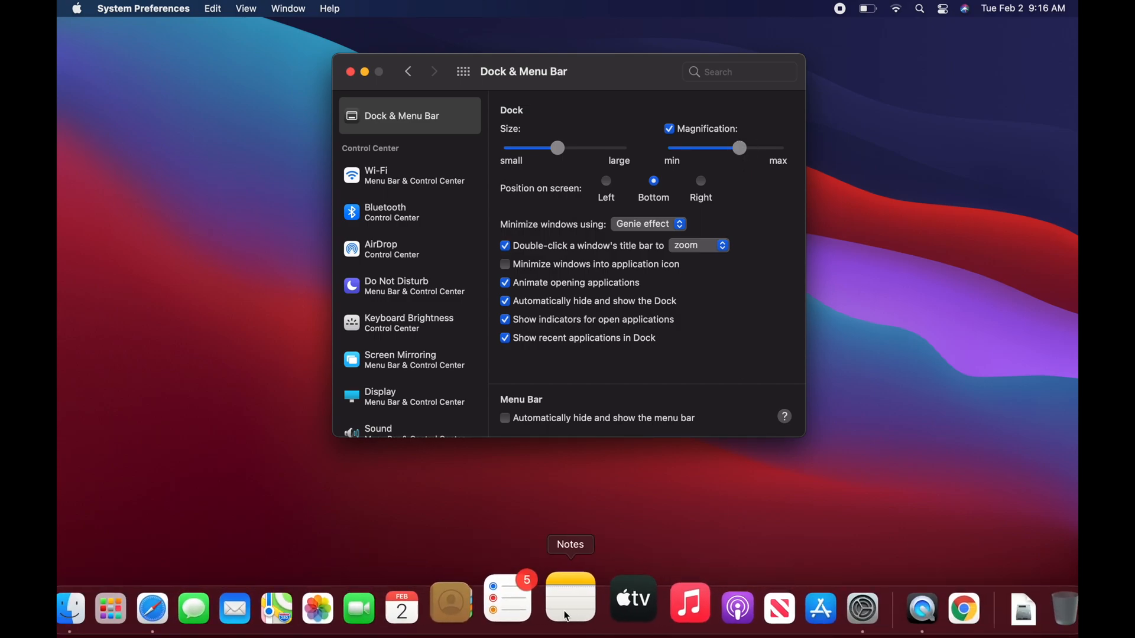
mouse_move(654, 596)
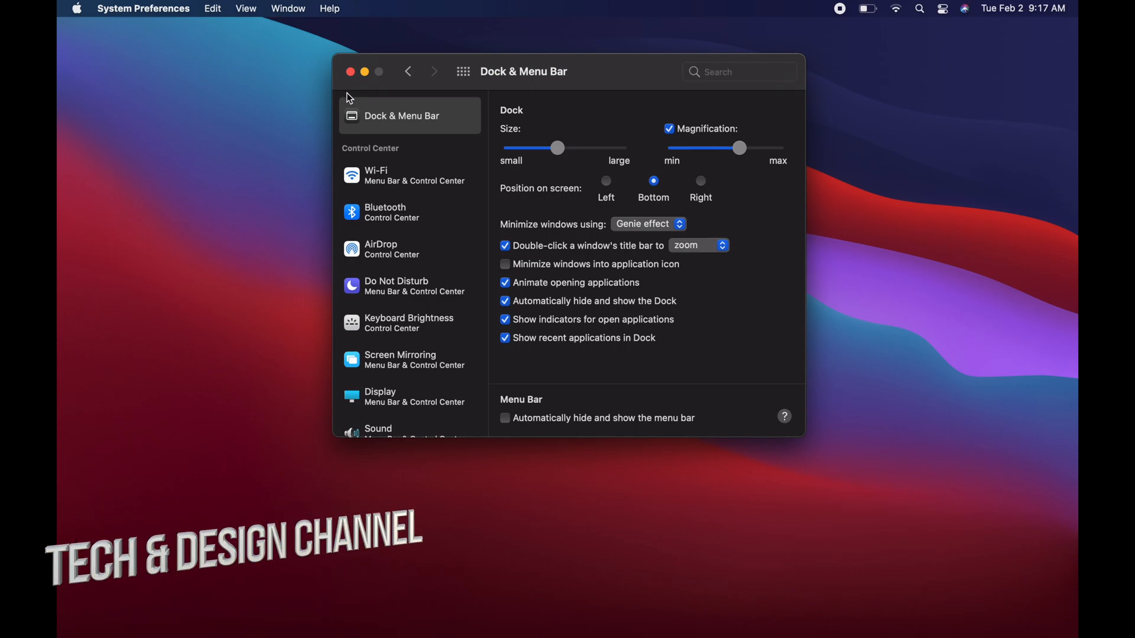
left_click(350, 71)
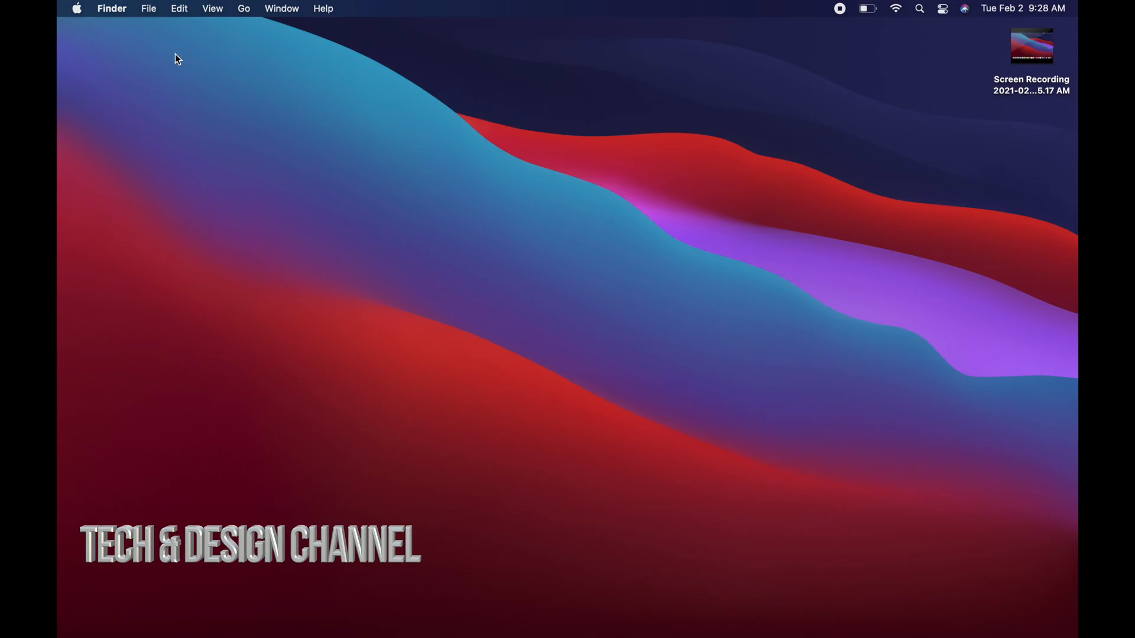
Show the Apple menu with its sleep, restart and shut down options.
left_click(75, 8)
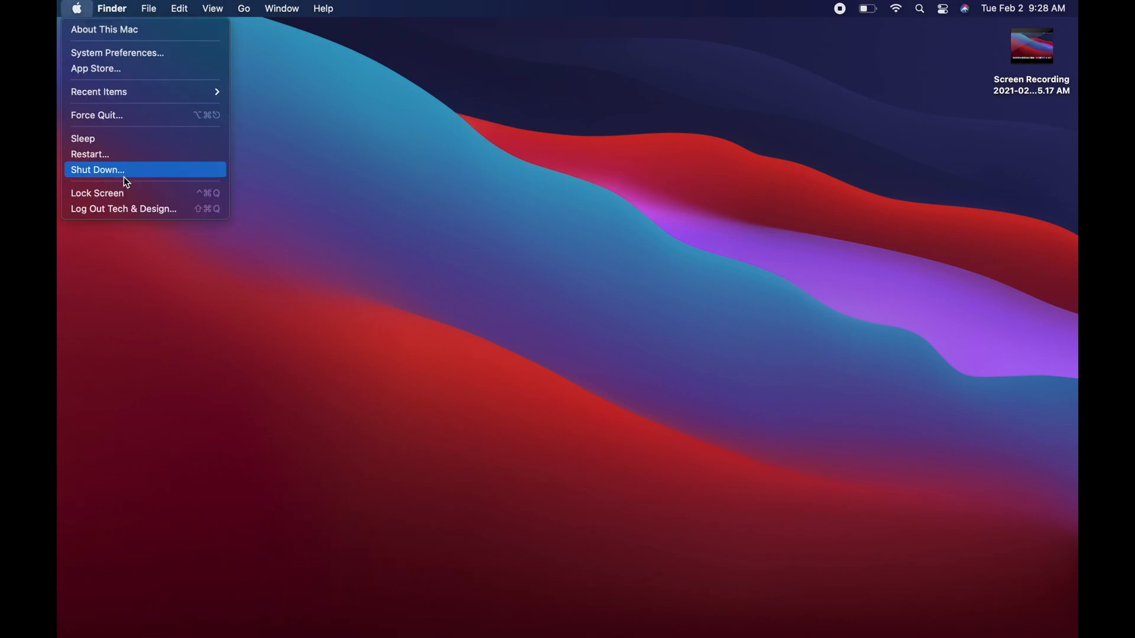